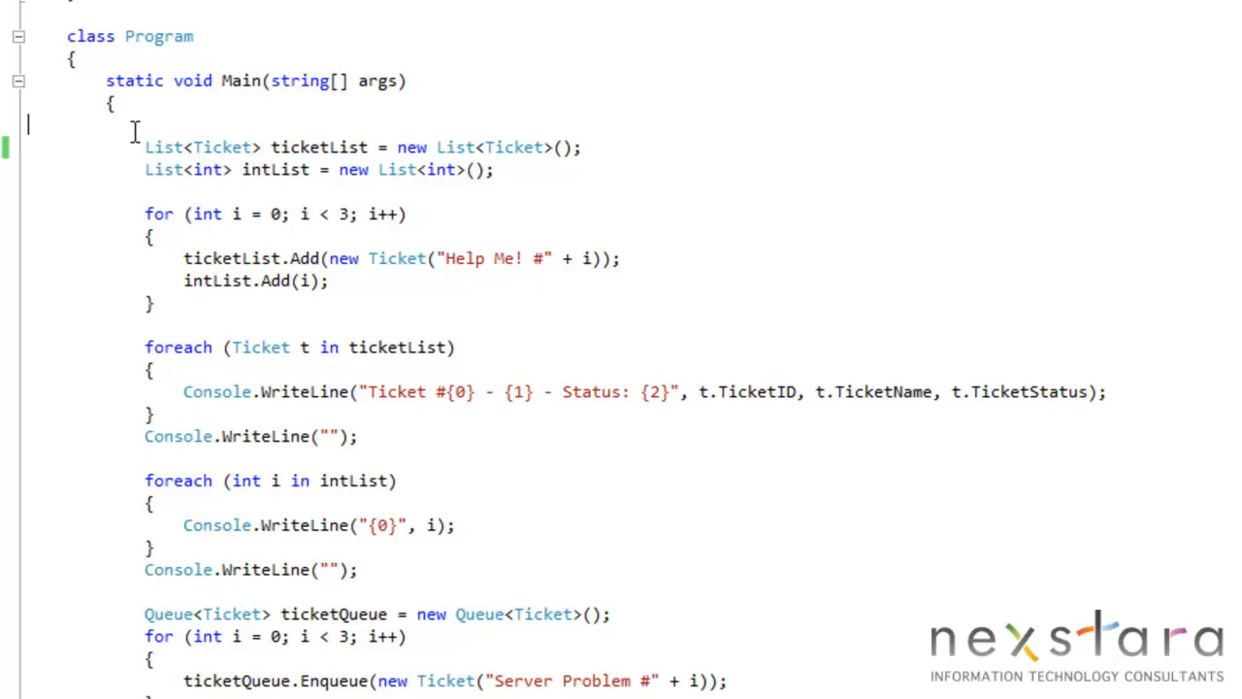
pyautogui.moveTo(163, 146)
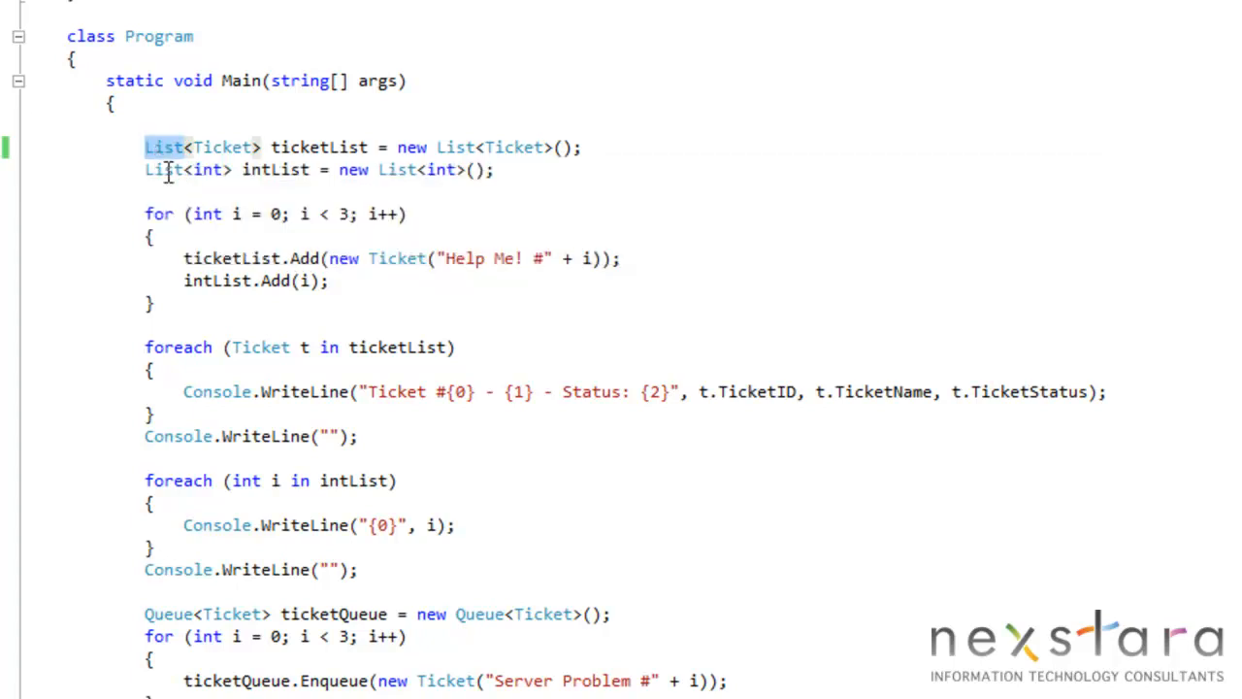
# - Review the List and Queue ticket code, then run the console program to show dequeued tickets
pyautogui.doubleClick(222, 146)
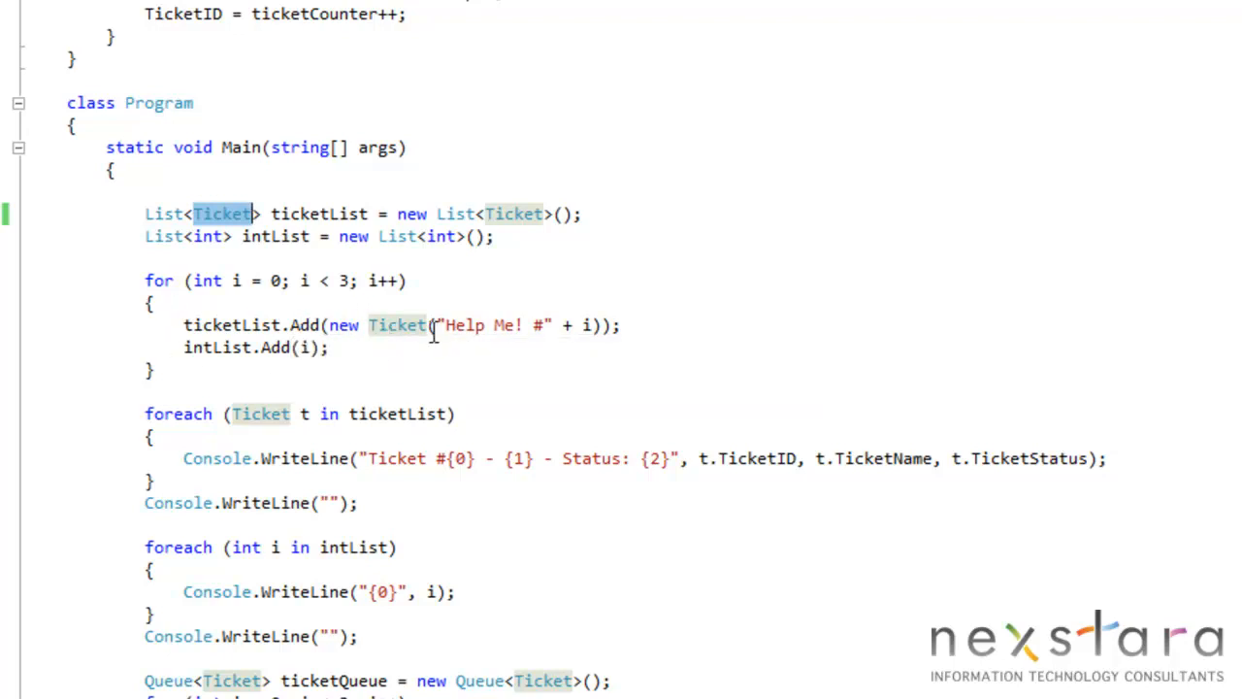
pyautogui.moveTo(396, 376)
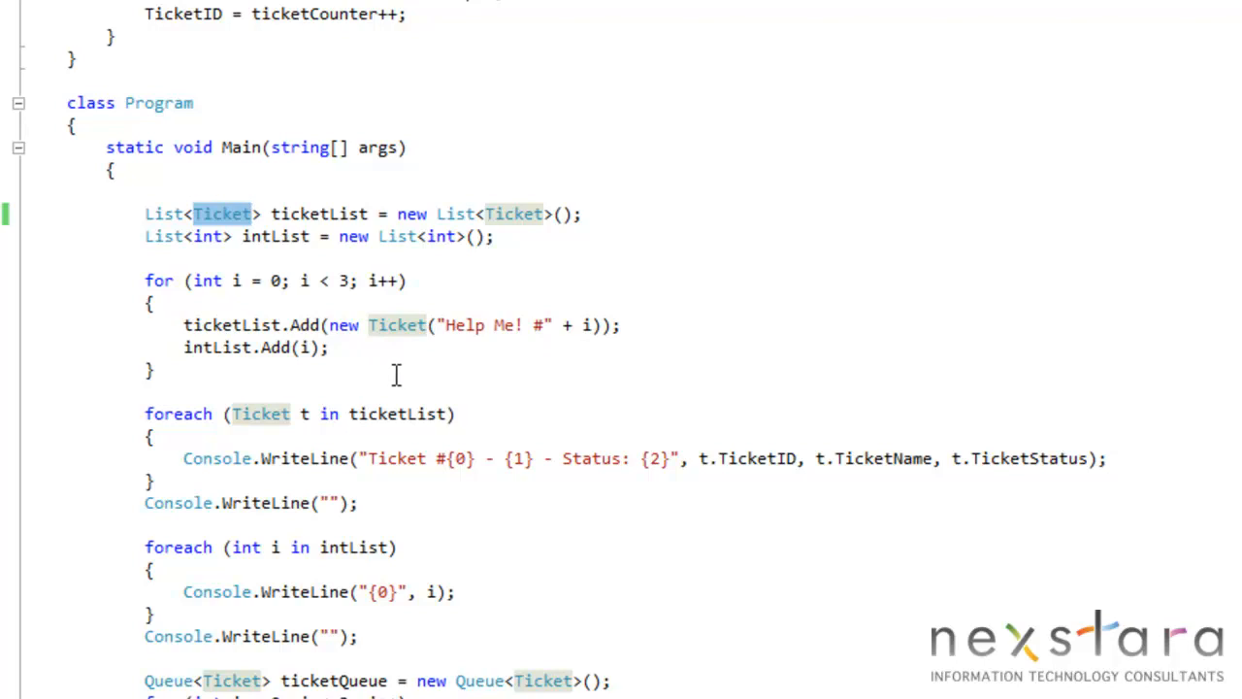
pyautogui.moveTo(395, 370)
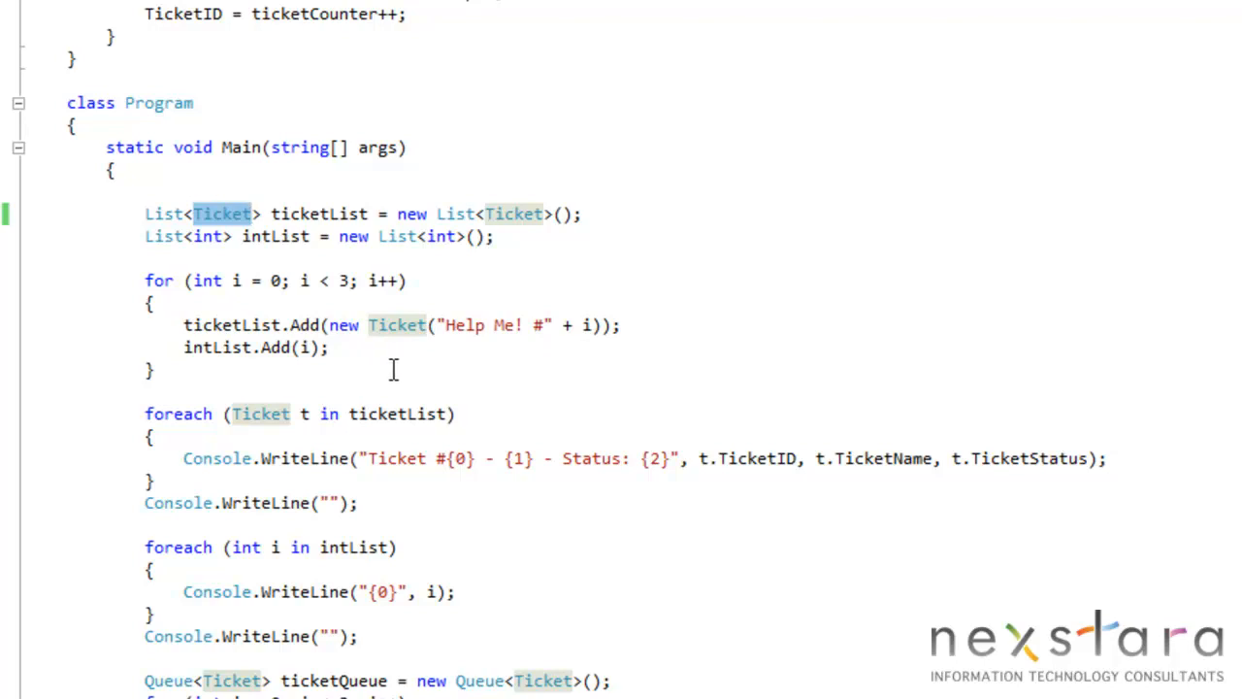
pyautogui.scroll(-3)
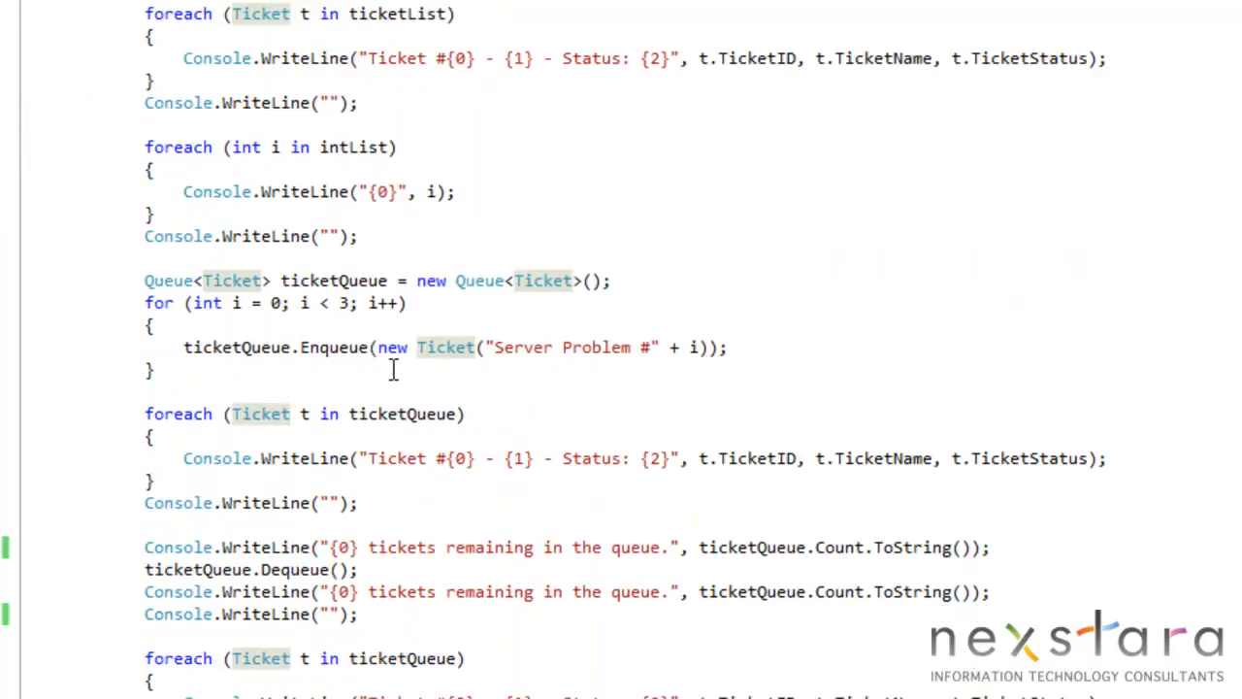
pyautogui.scroll(-3)
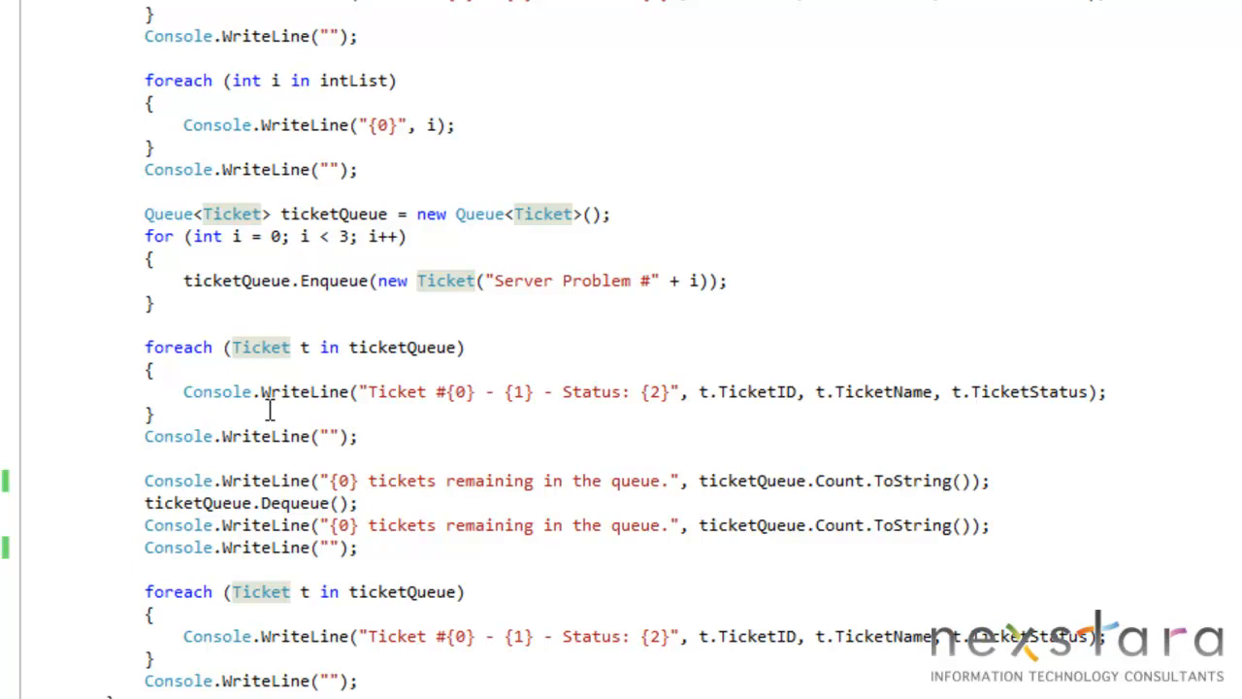
pyautogui.scroll(-3)
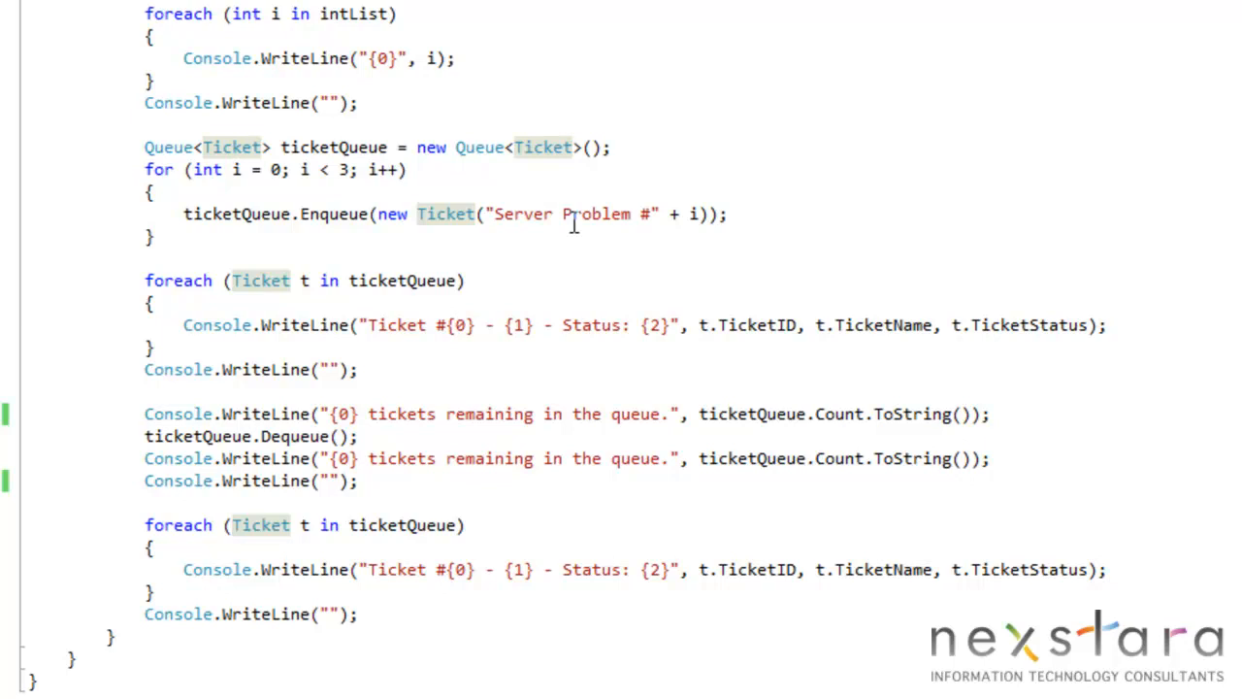
pyautogui.moveTo(637, 213)
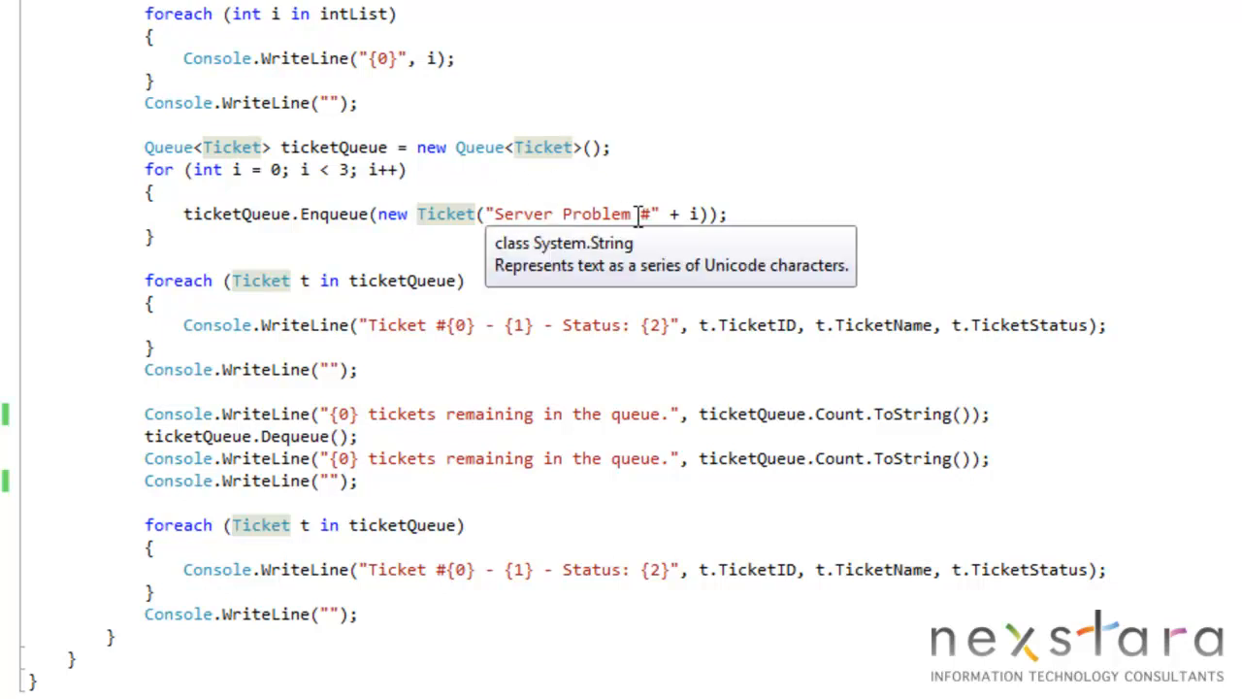
pyautogui.moveTo(531, 214)
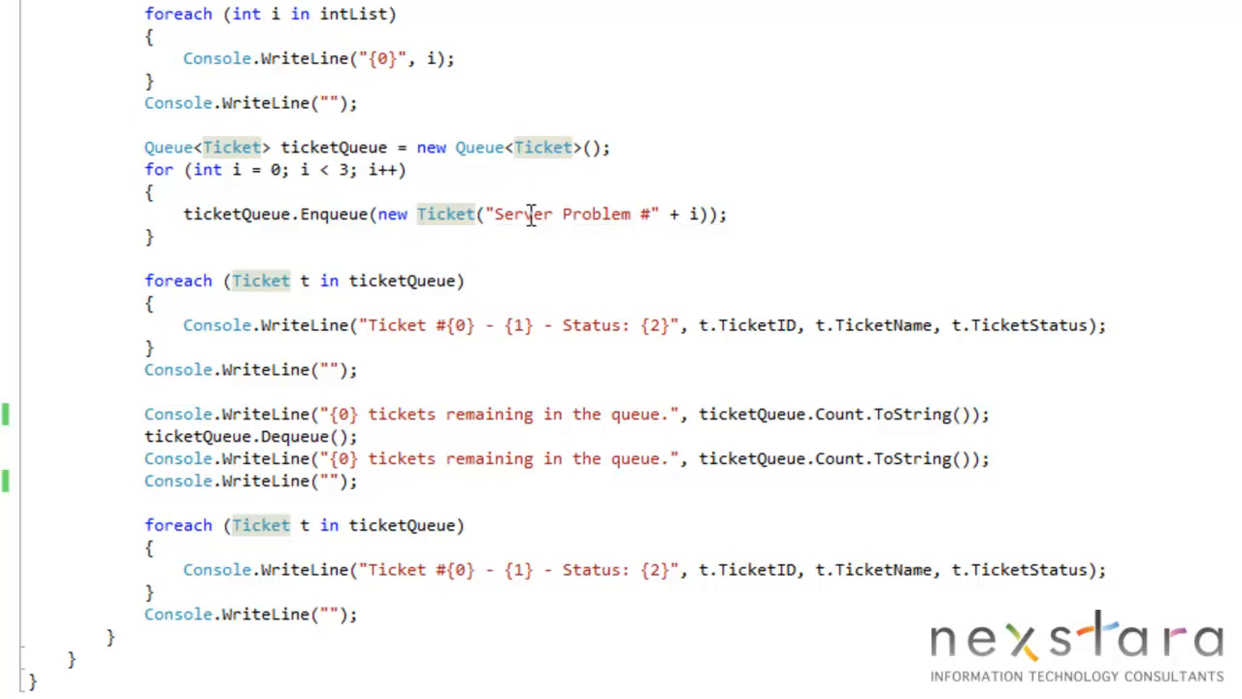
pyautogui.moveTo(549, 237)
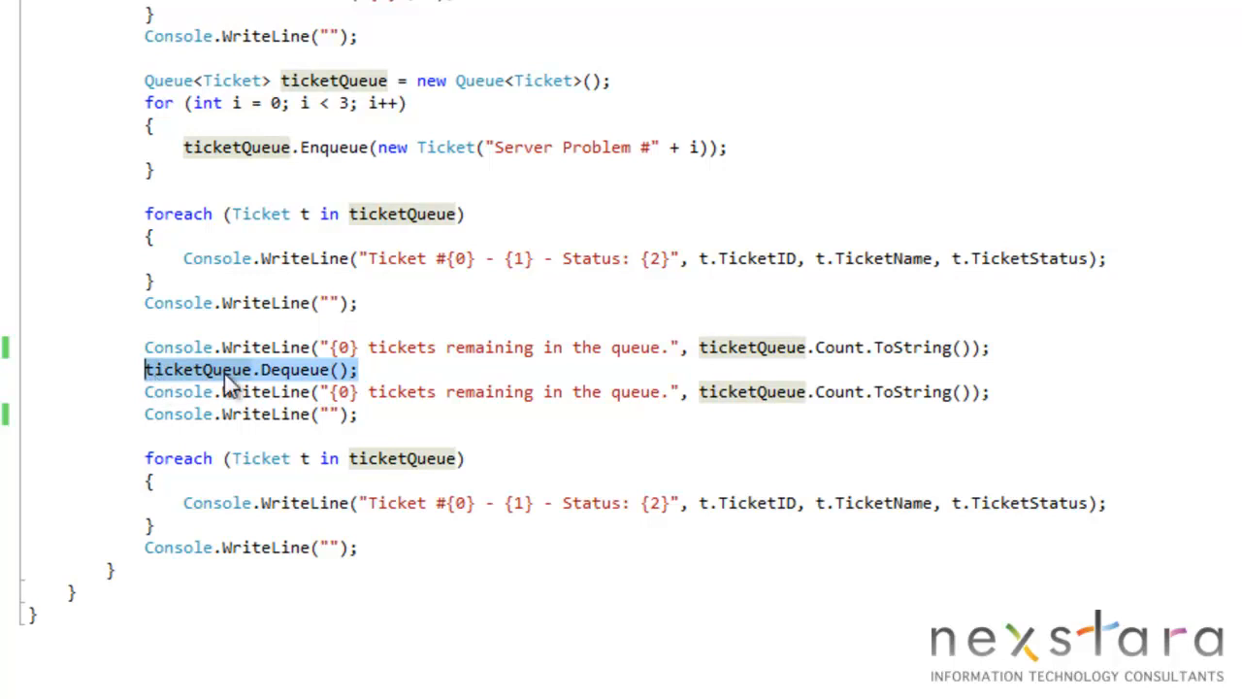
pyautogui.moveTo(374, 384)
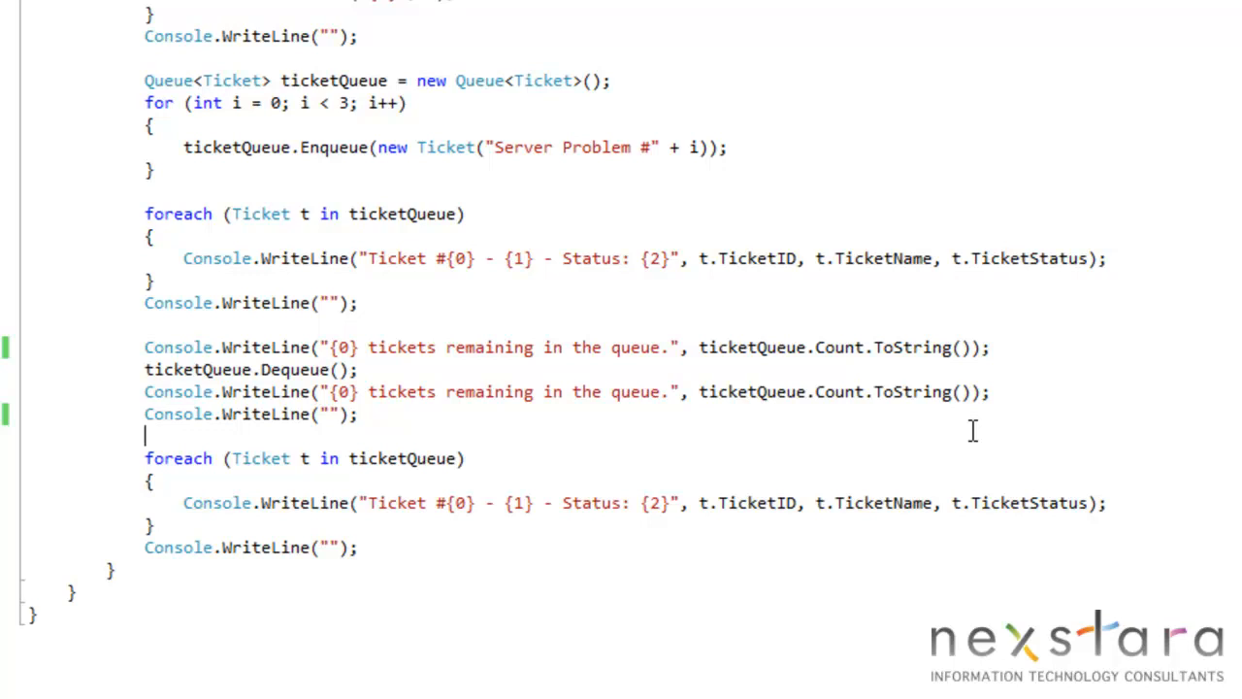
pyautogui.moveTo(327, 382)
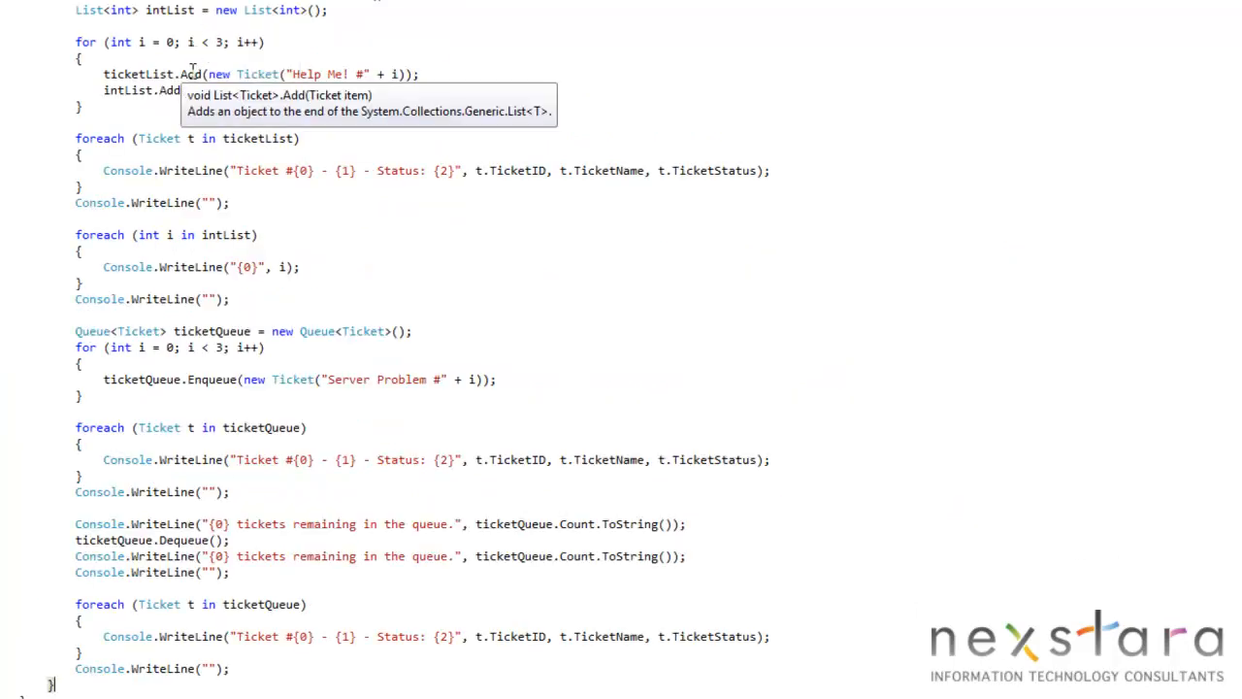
pyautogui.moveTo(308, 182)
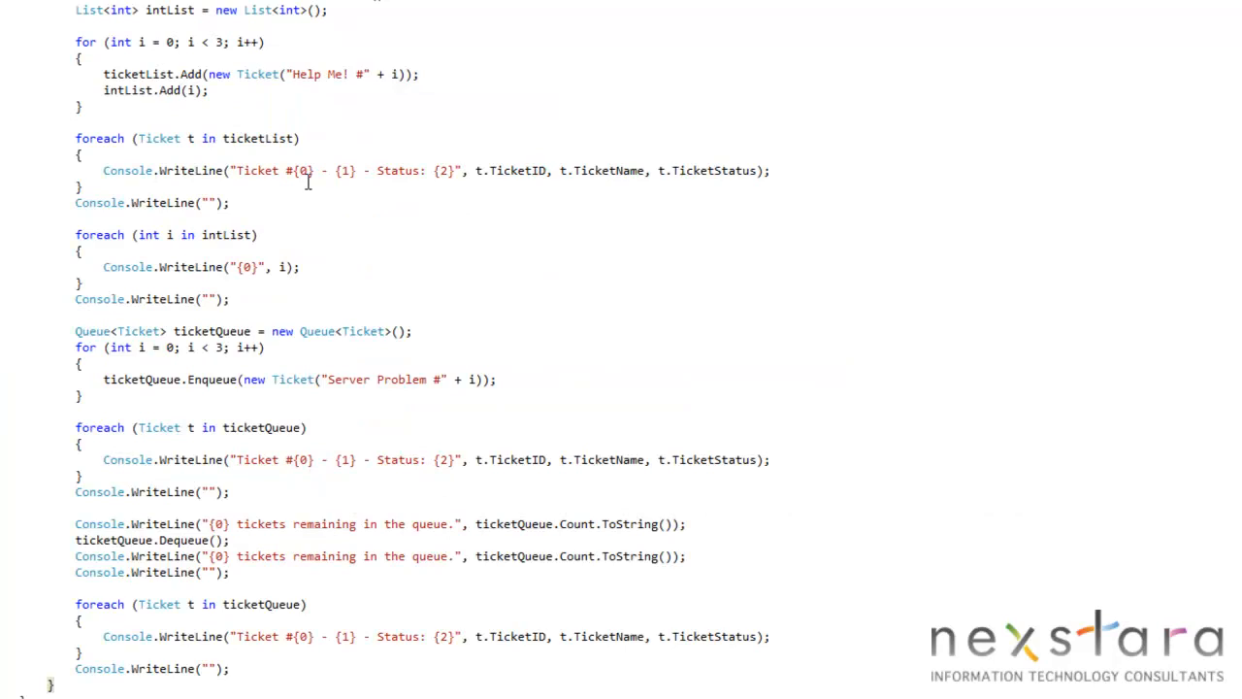
pyautogui.moveTo(183, 357)
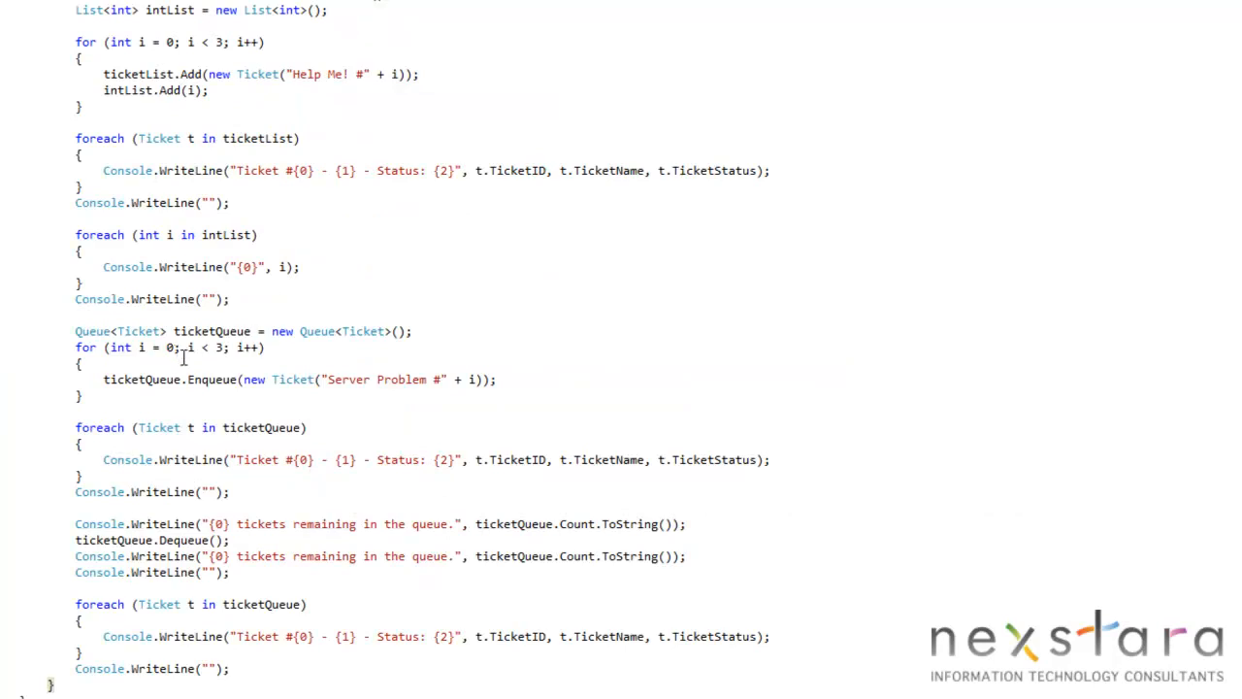
pyautogui.moveTo(183, 403)
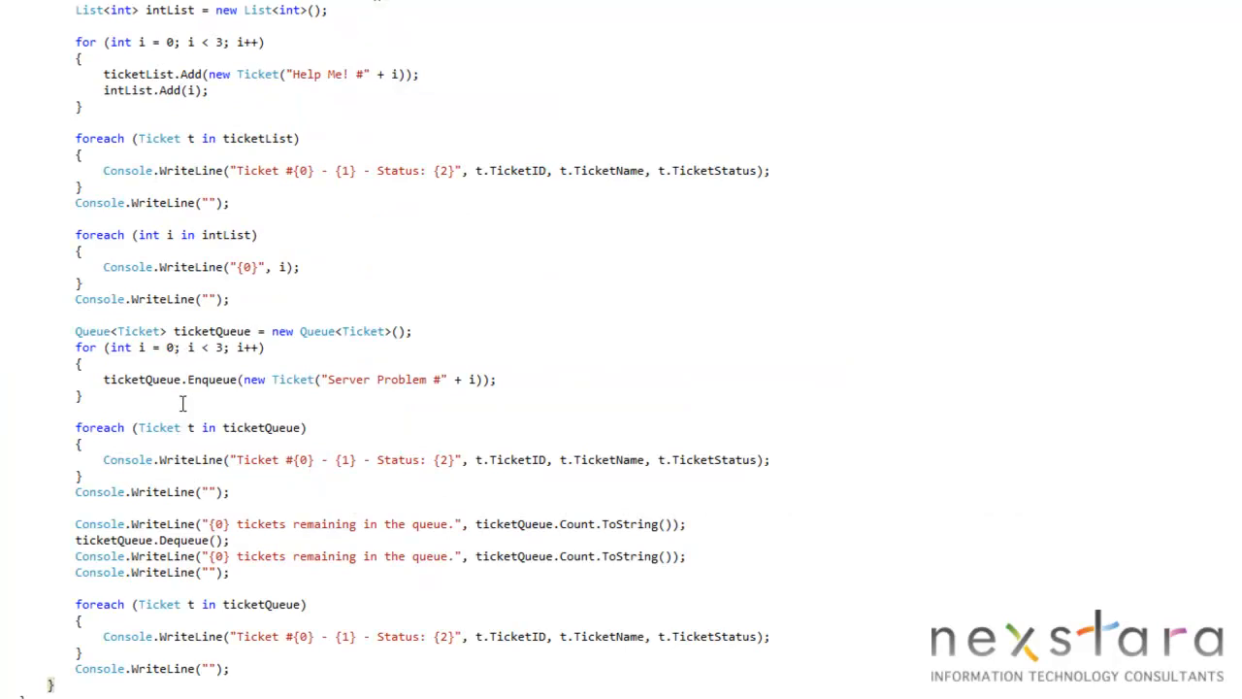
pyautogui.moveTo(303, 427)
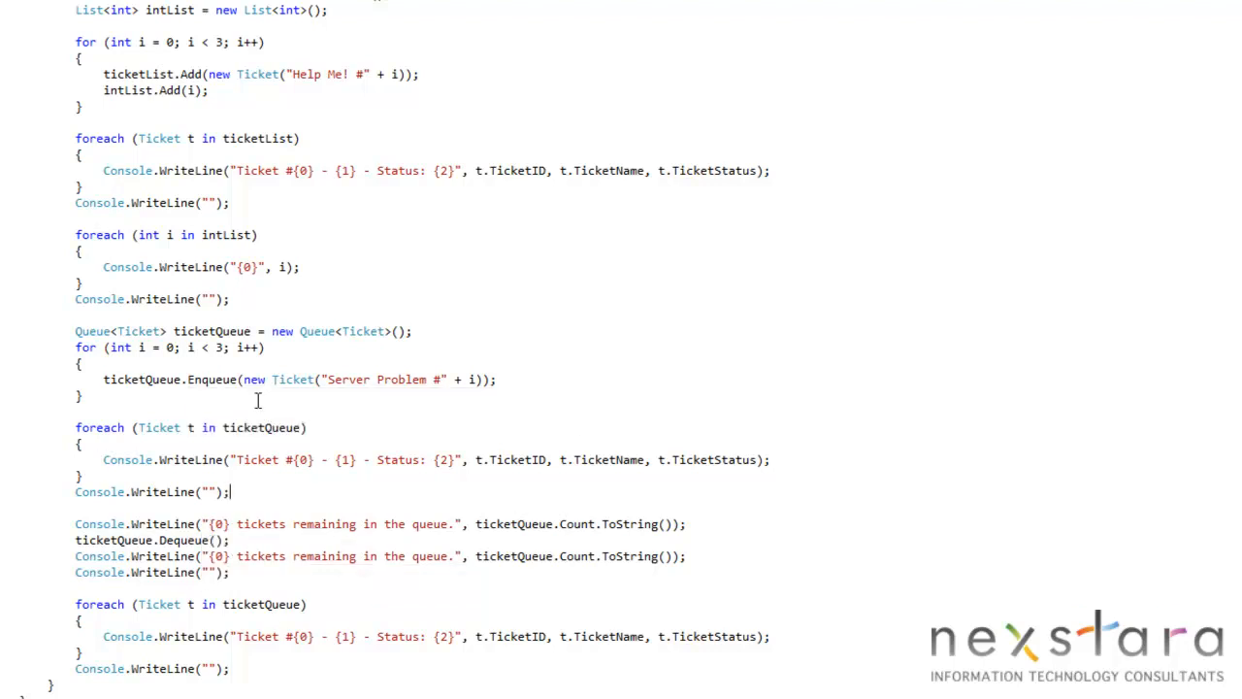
pyautogui.moveTo(63, 617)
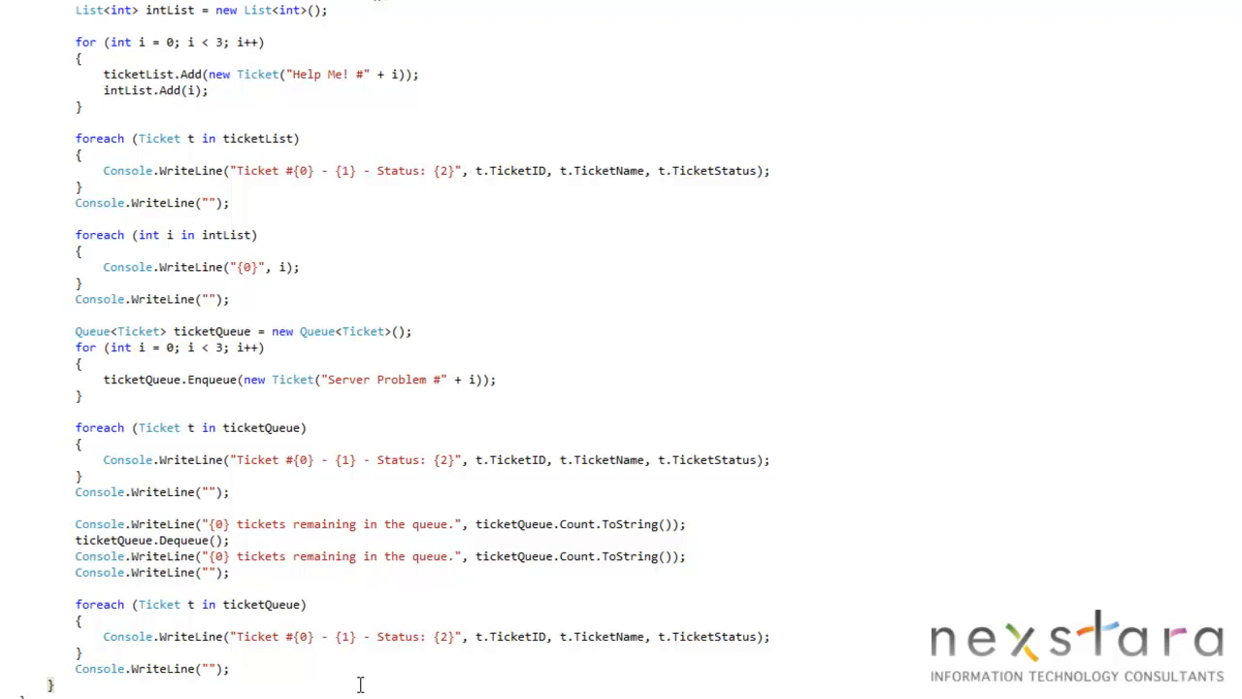
pyautogui.press('F5')
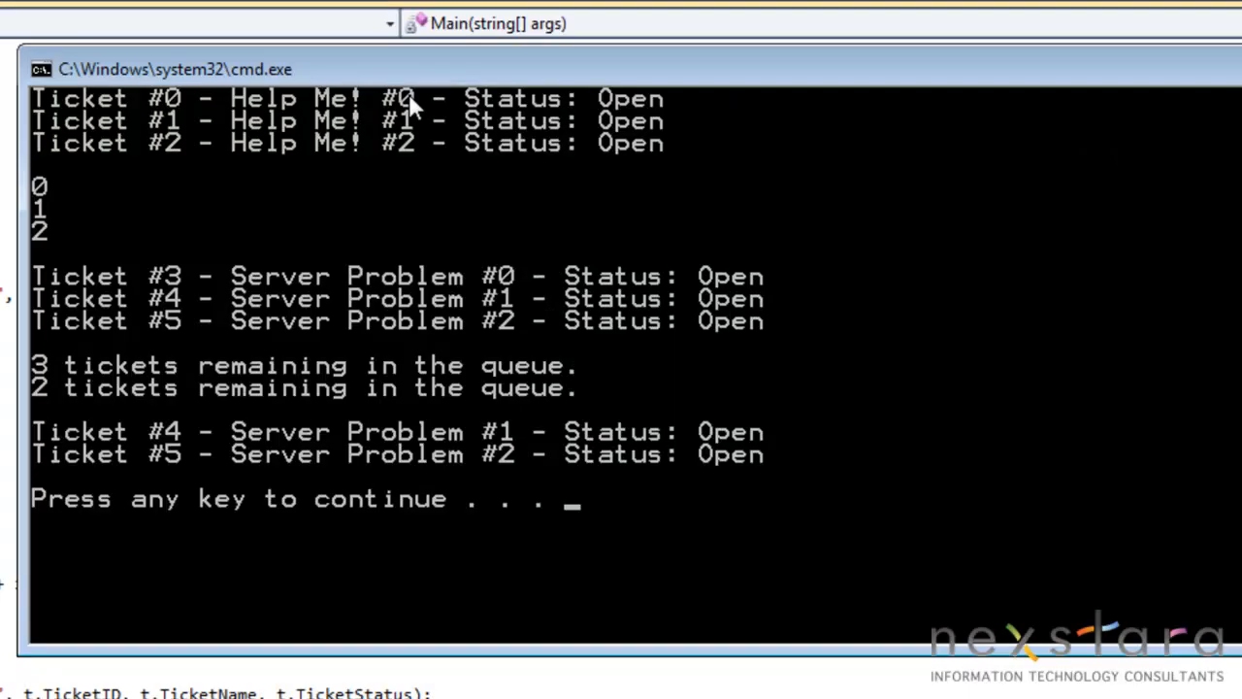
pyautogui.moveTo(135, 287)
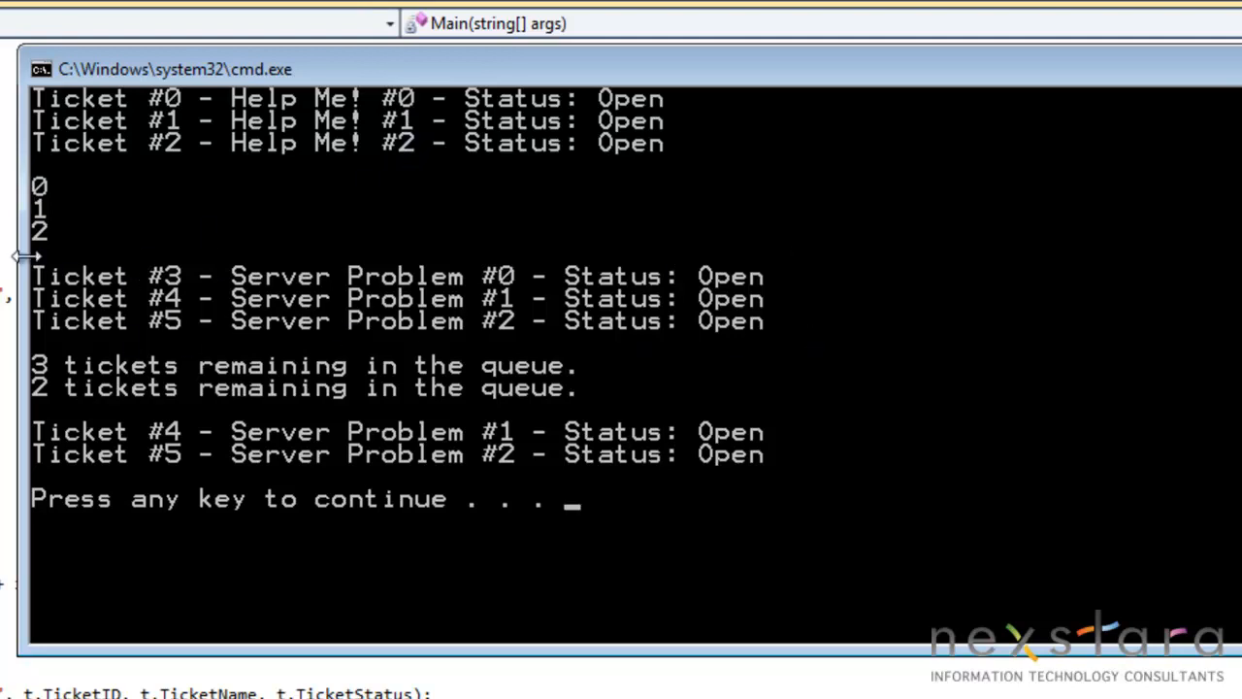
pyautogui.moveTo(199, 335)
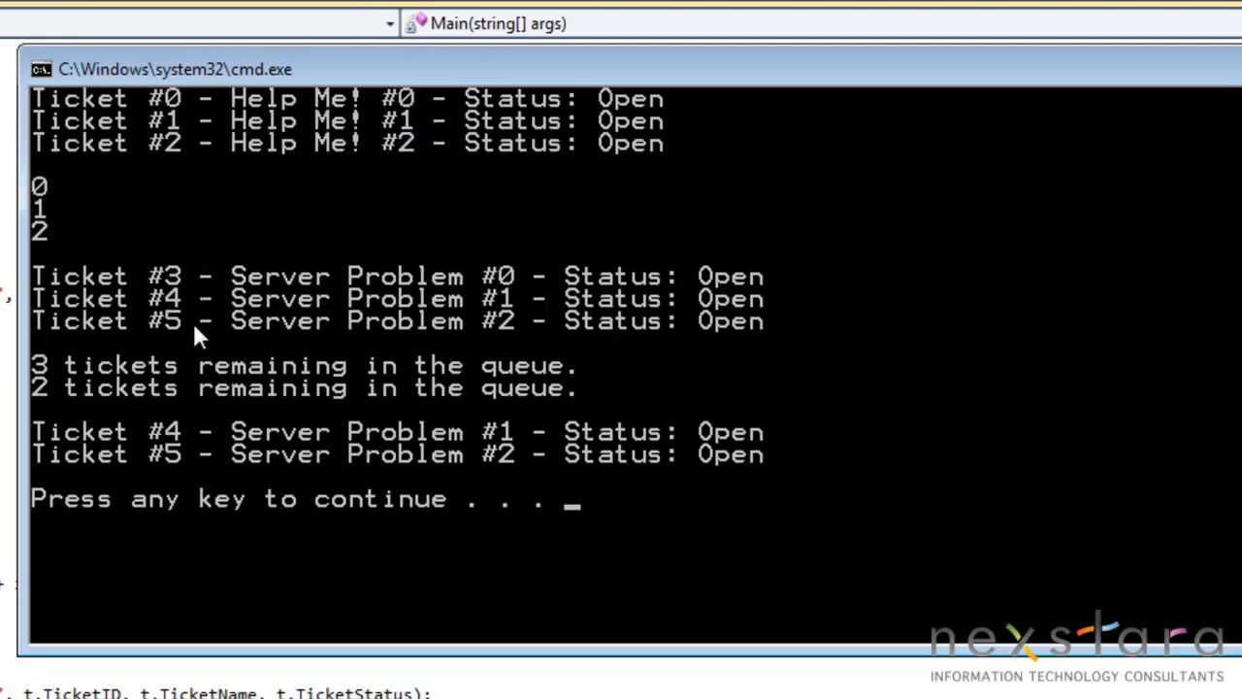
pyautogui.moveTo(377, 665)
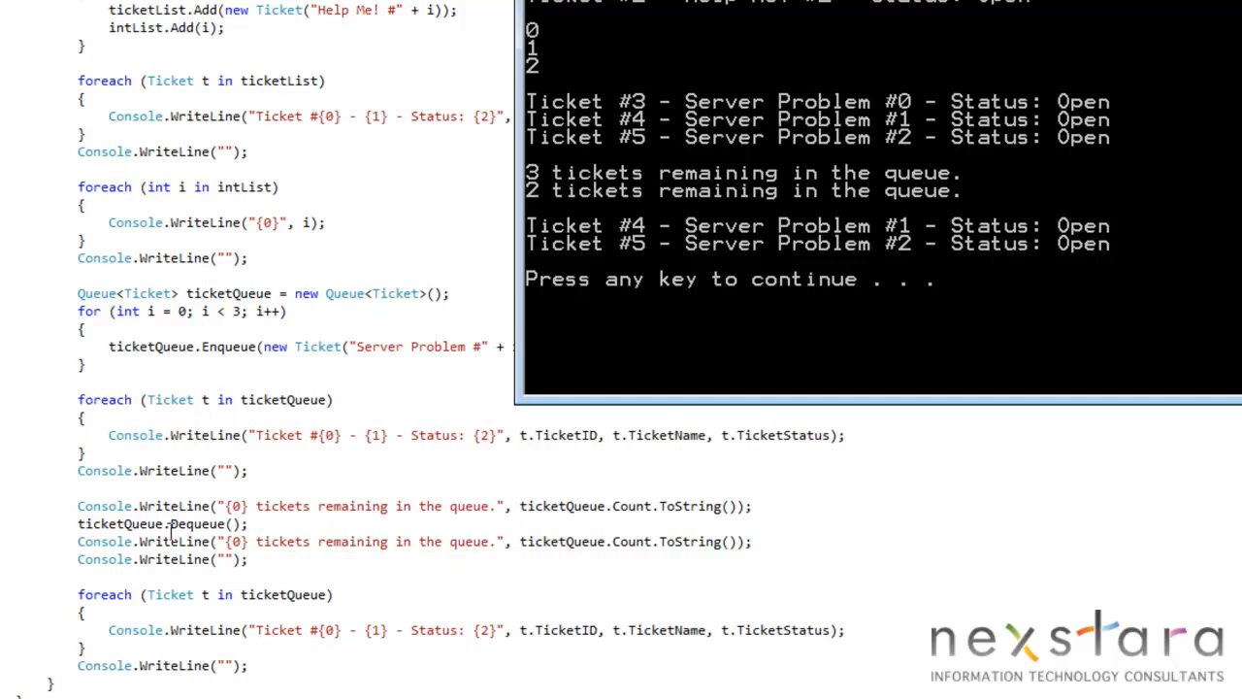
pyautogui.moveTo(621, 548)
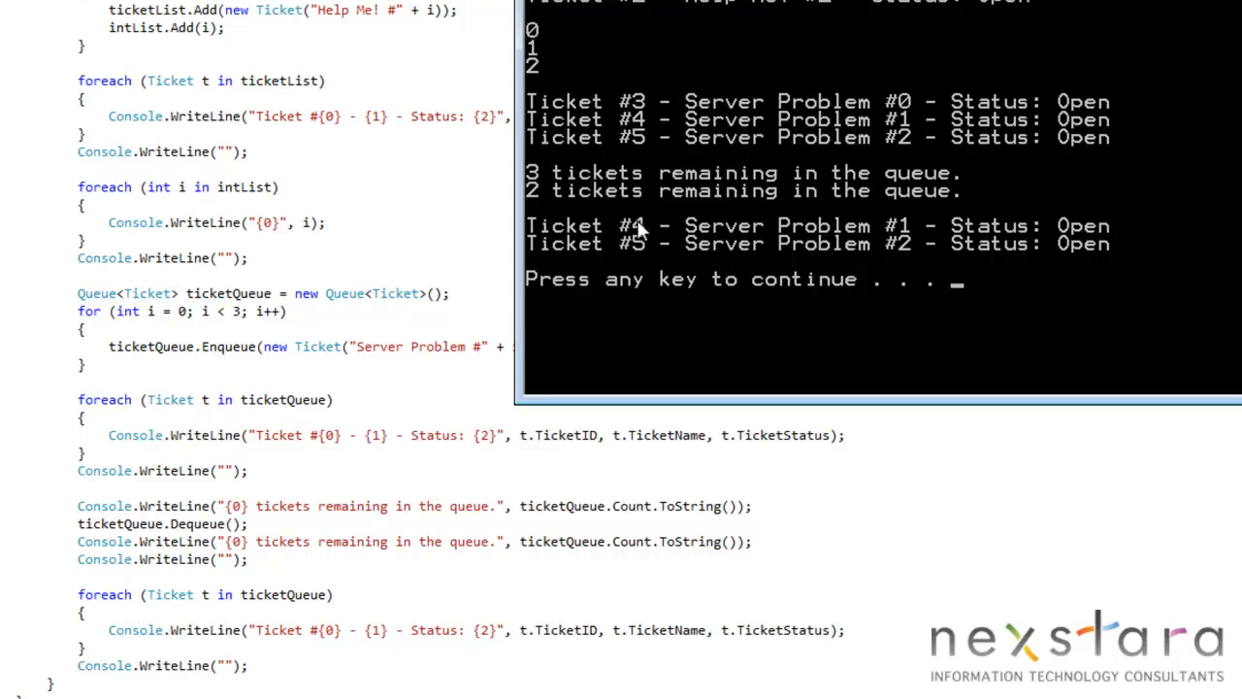
pyautogui.moveTo(546, 606)
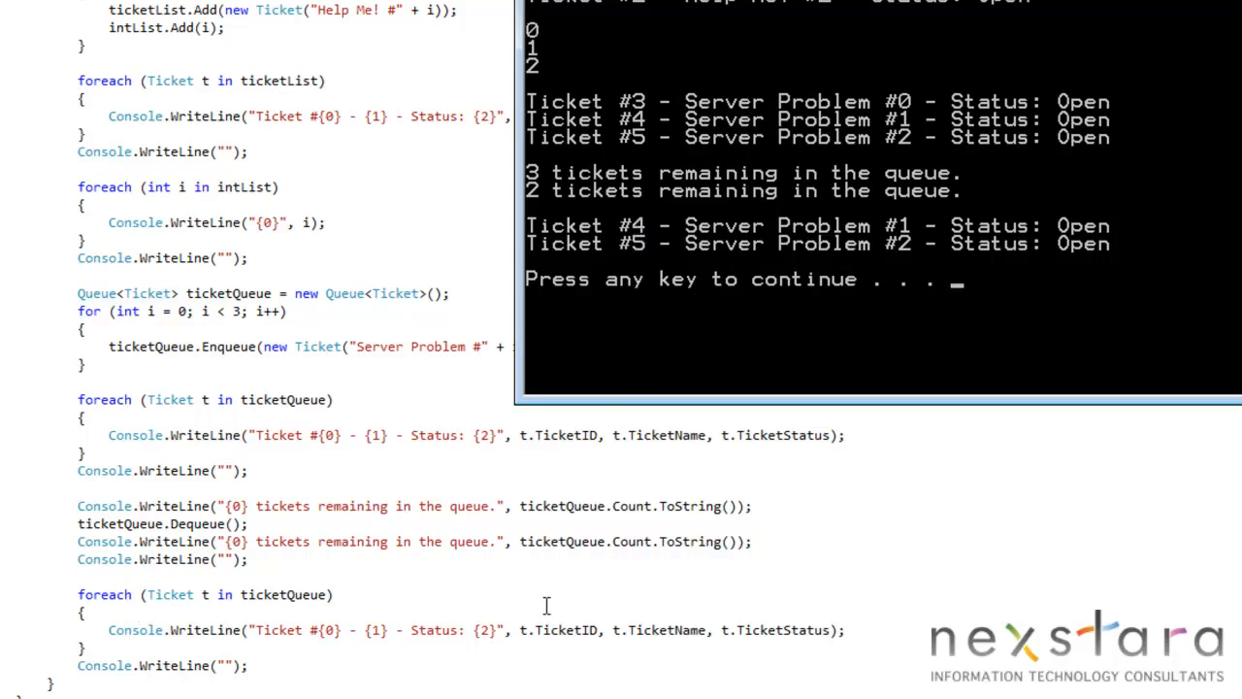
pyautogui.moveTo(714, 110)
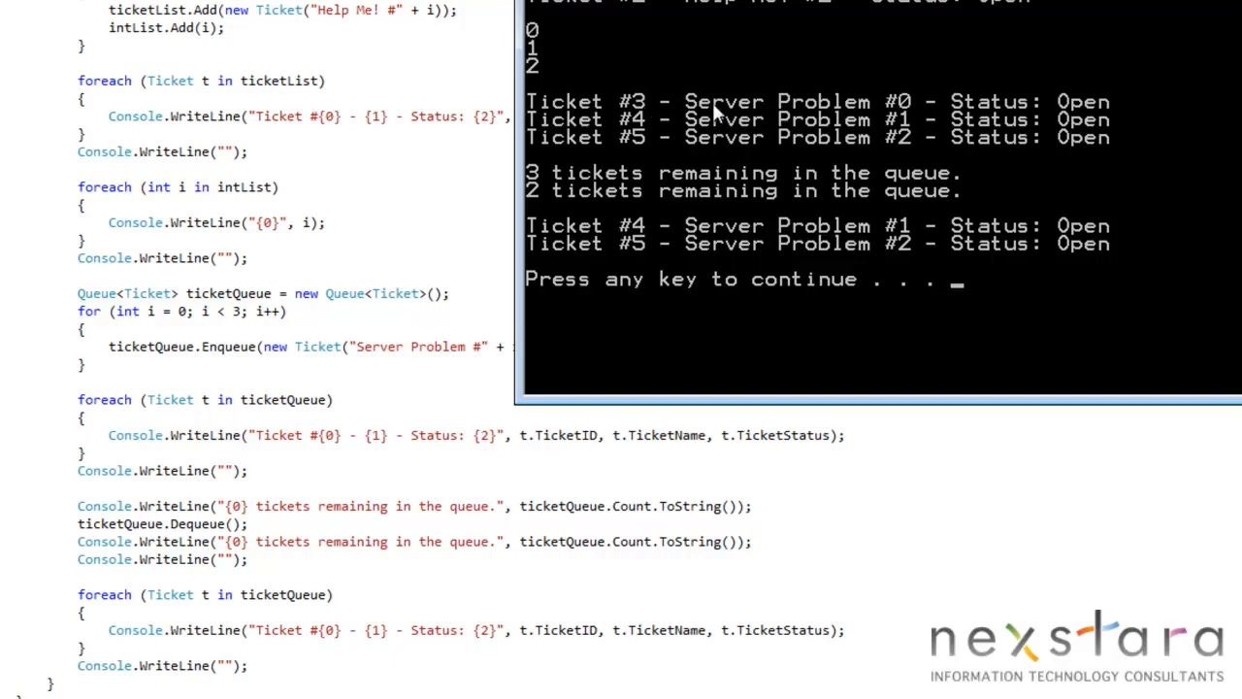
pyautogui.moveTo(825, 322)
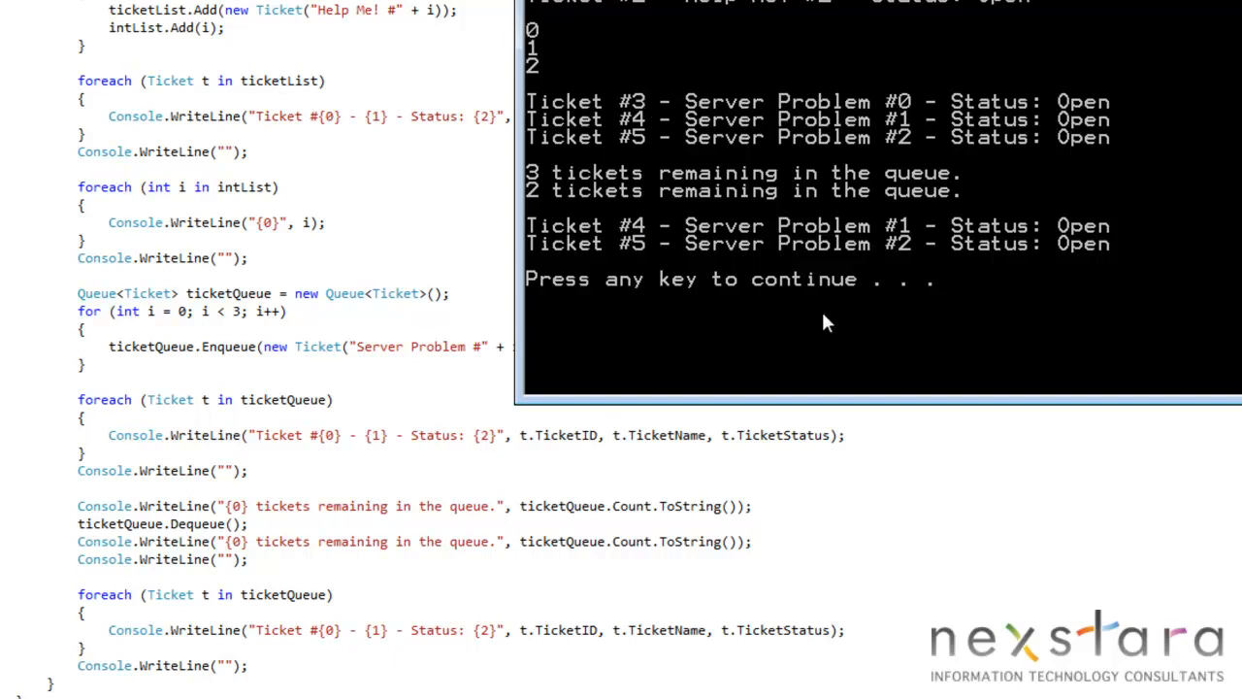